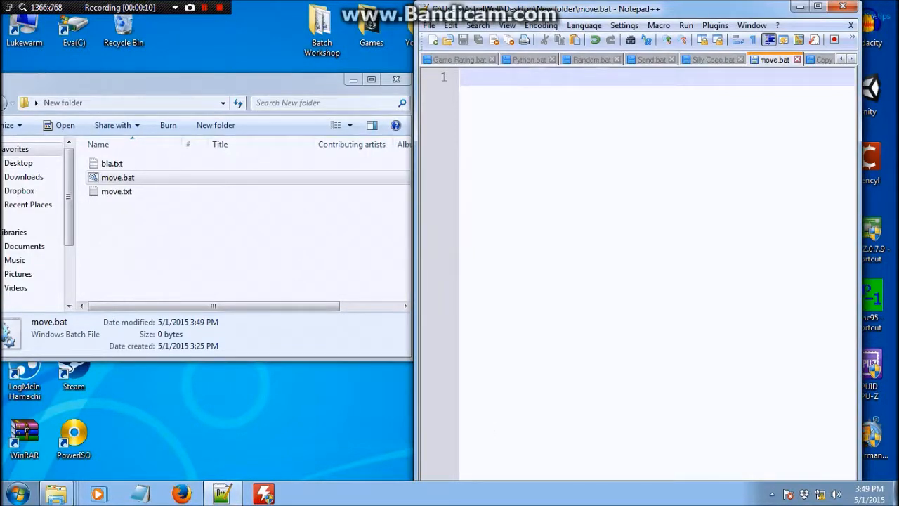
Begin move.bat with 'copy' and check bla.txt's Properties in Explorer for its location.
type("cop")
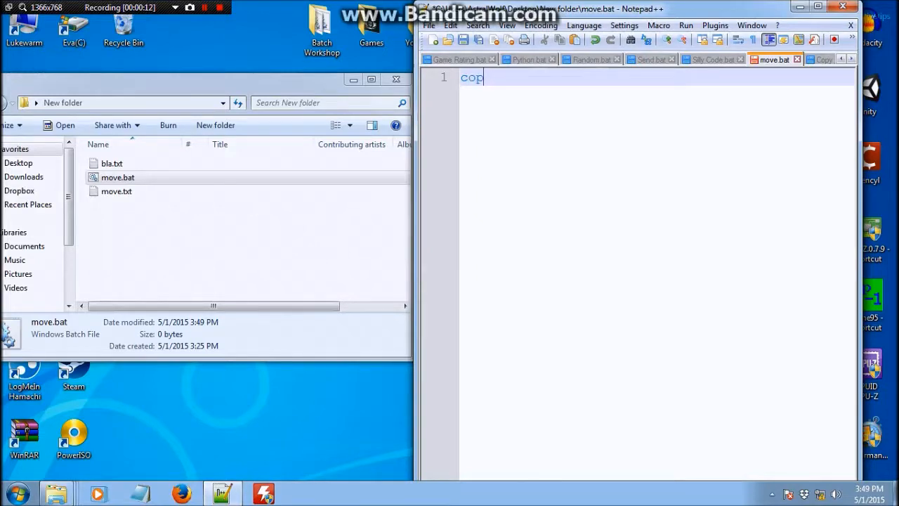
type("y")
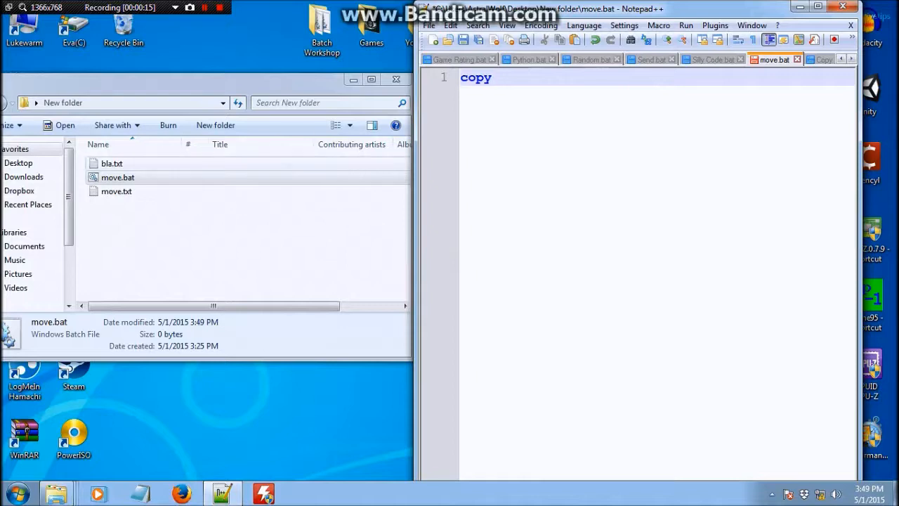
left_click(111, 163)
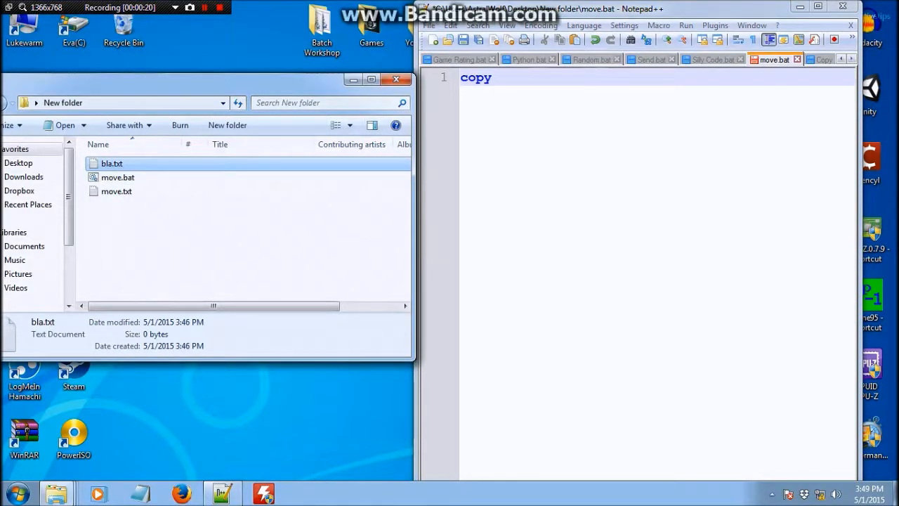
right_click(111, 163)
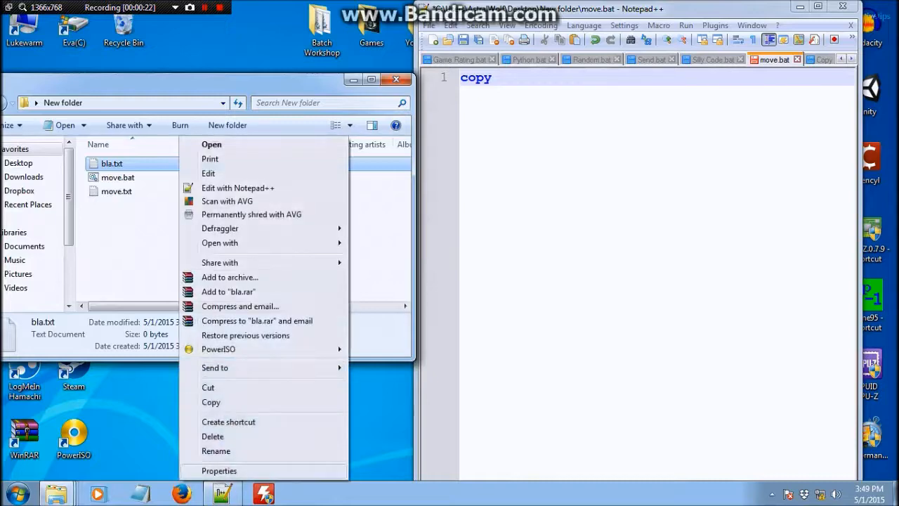
left_click(219, 471)
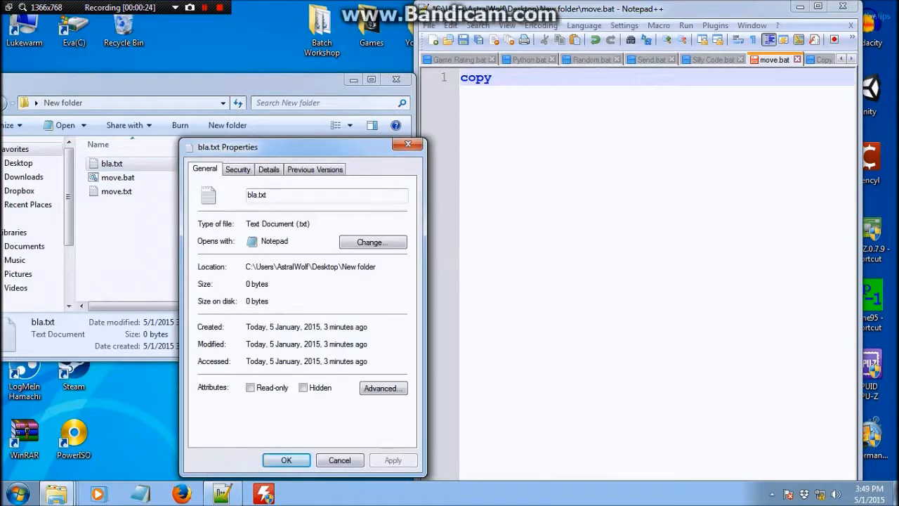
right_click(309, 267)
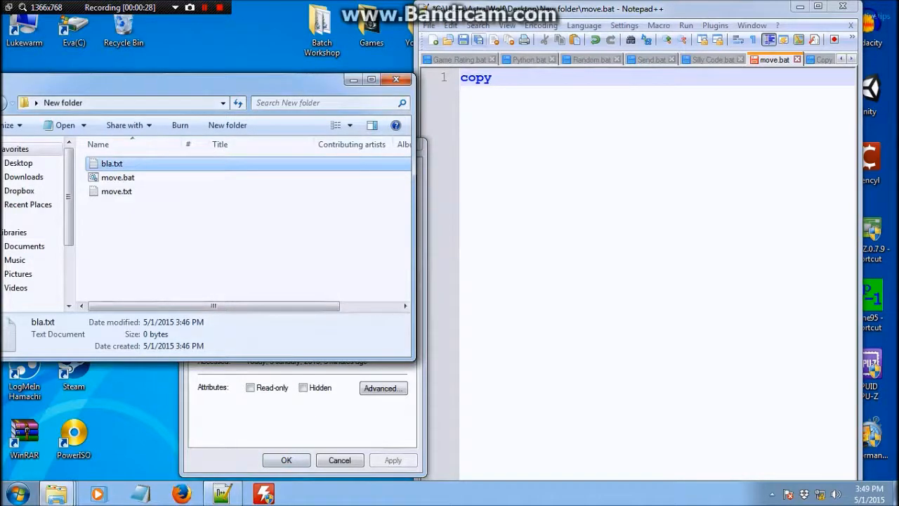
Add the source path C:\Users\AstralWolf\Desktop\New folder\bla.txt after copy.
type("C:\\Users\\AstralWolf\\Desktop\\New folder")
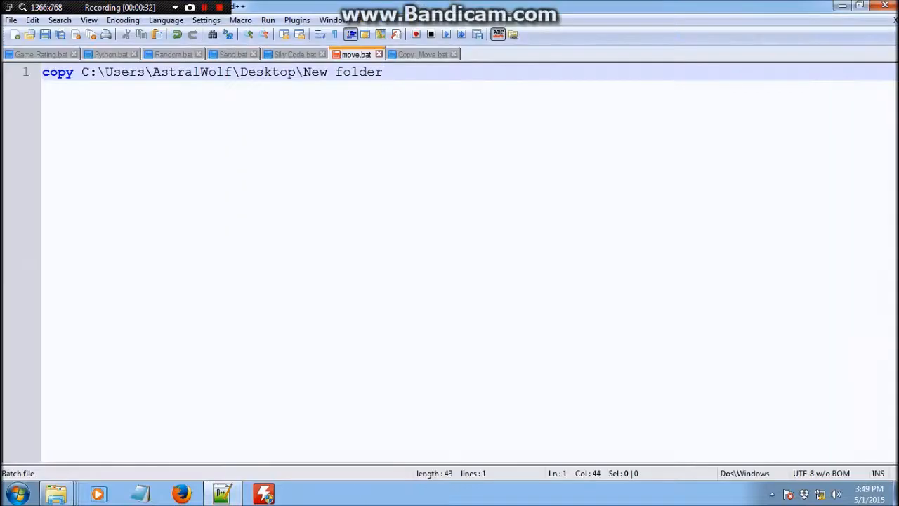
type("\\")
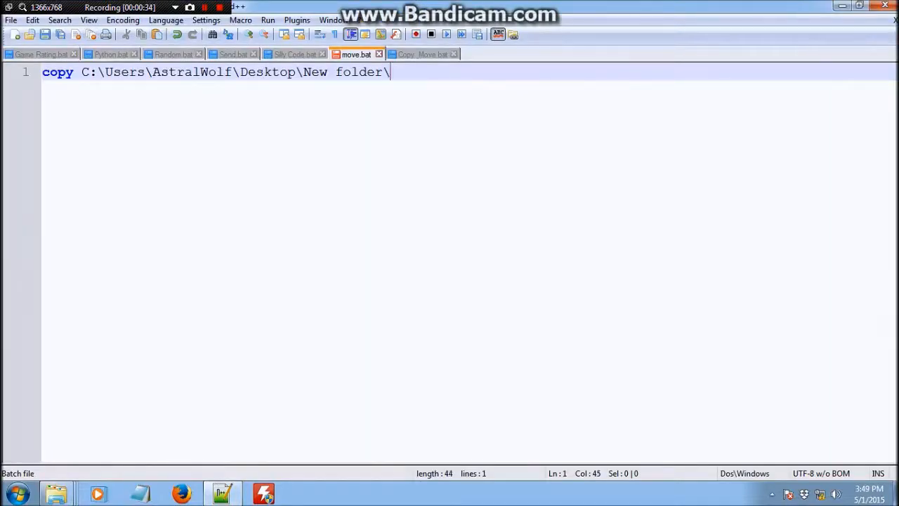
type("bla.")
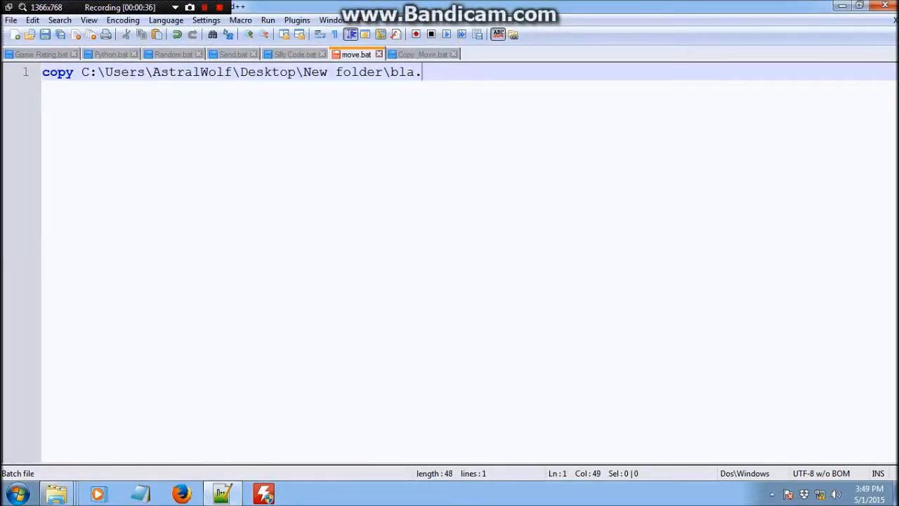
type("txt")
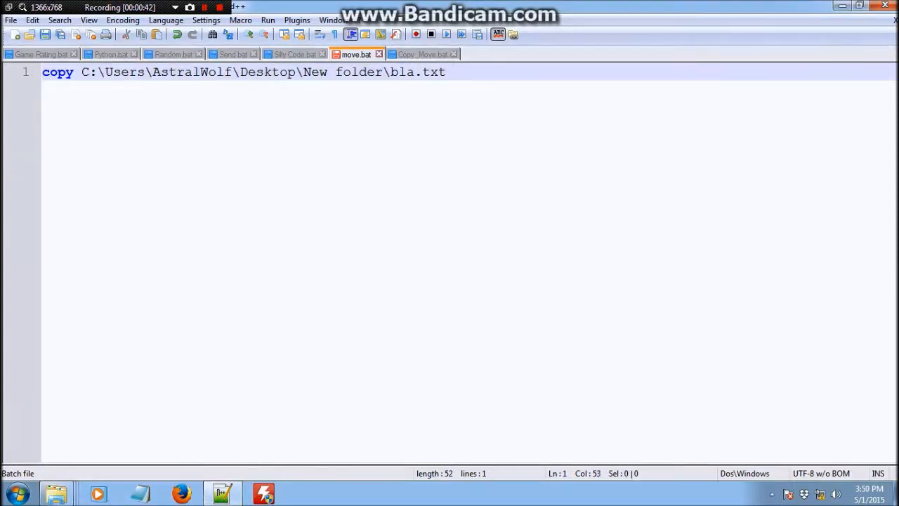
Add the Desktop destination path and wrap both paths in double quotes.
type("C")
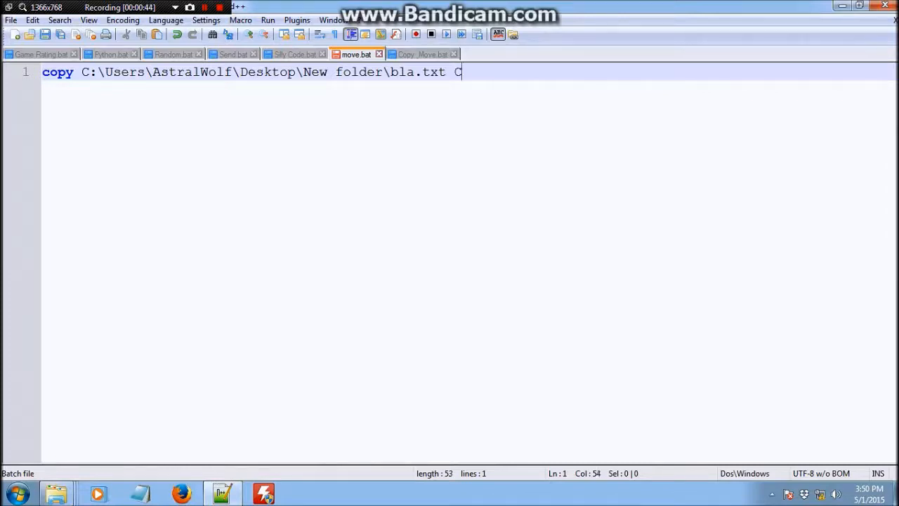
type(":")
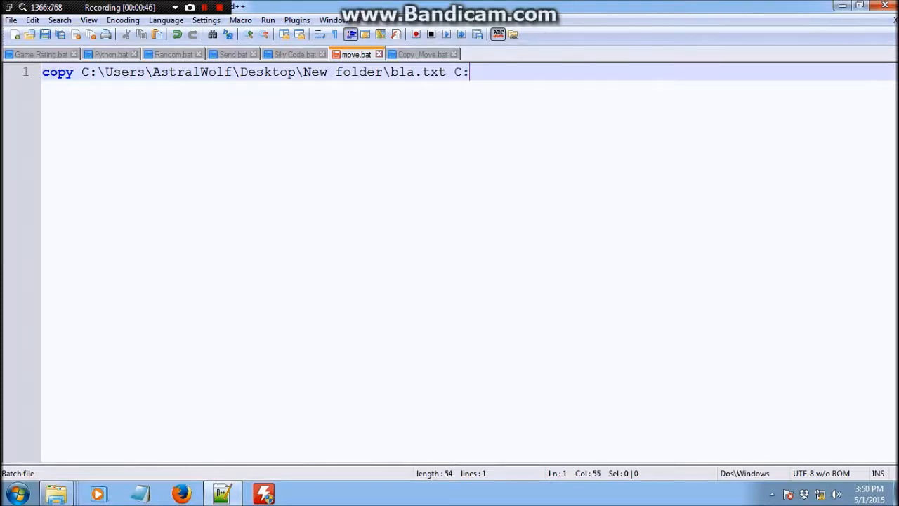
type("Users\\AstralWolf")
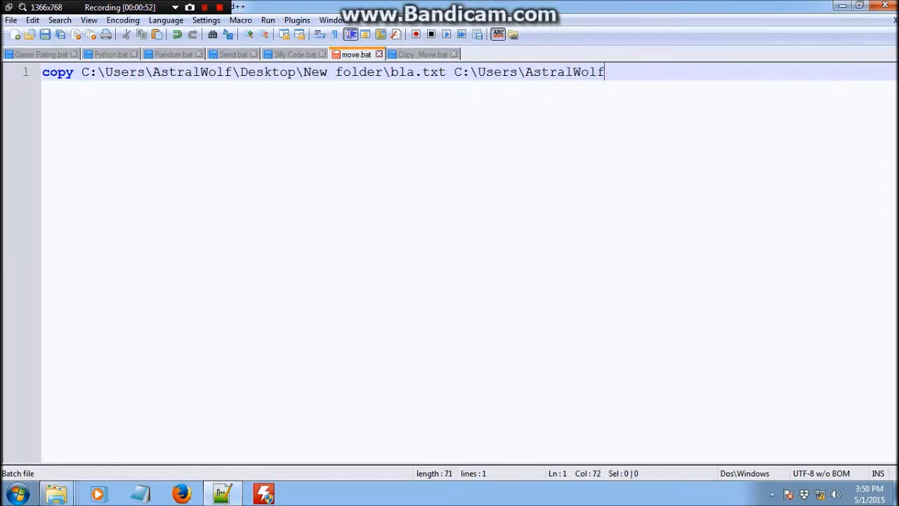
type("\\Desktop")
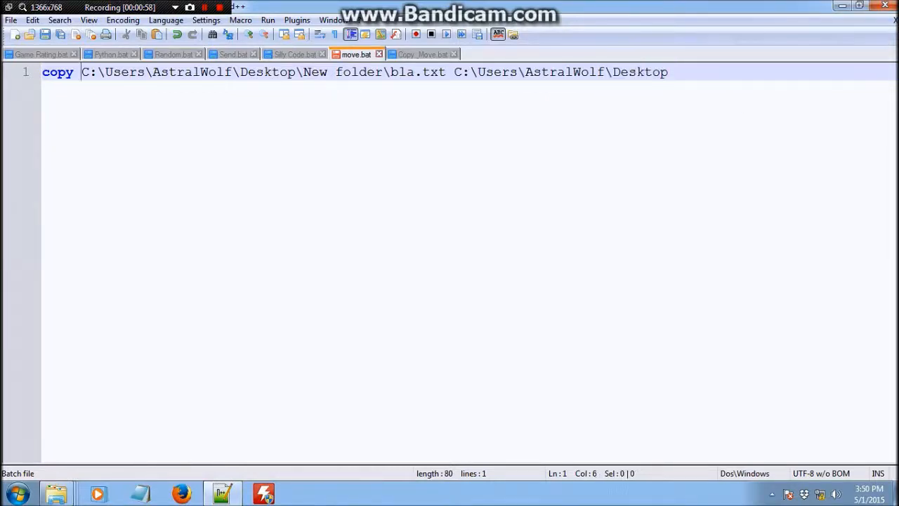
type("\"")
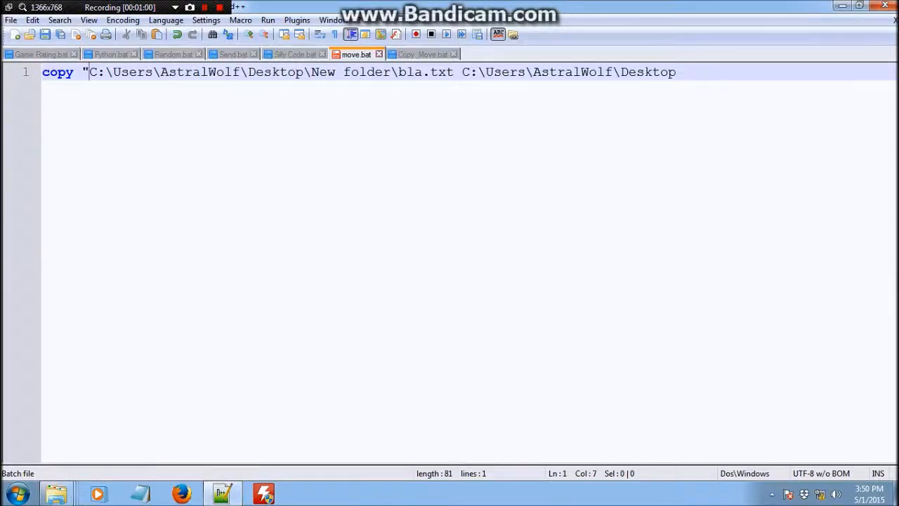
type("\"")
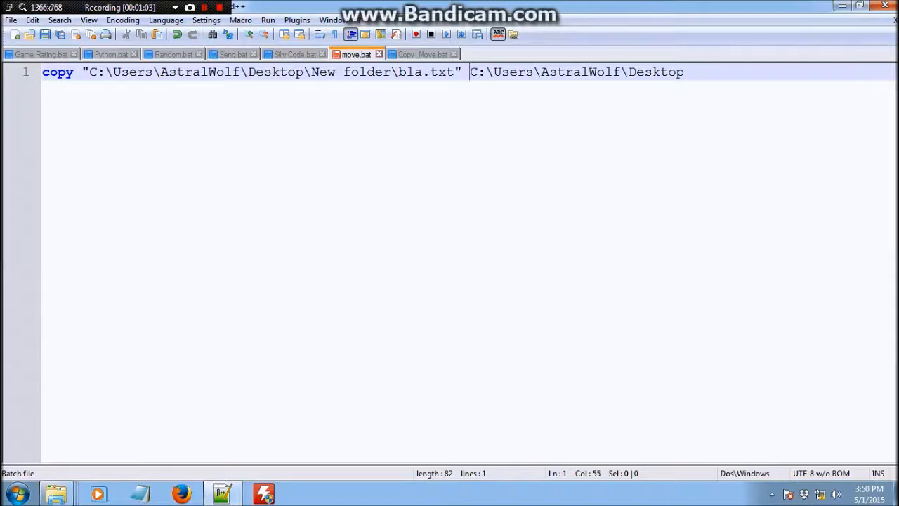
type("\"")
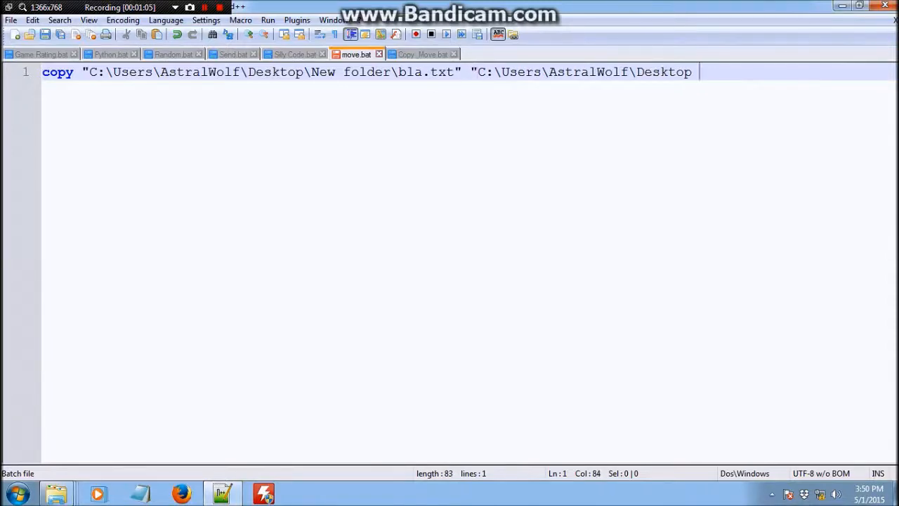
type("\"")
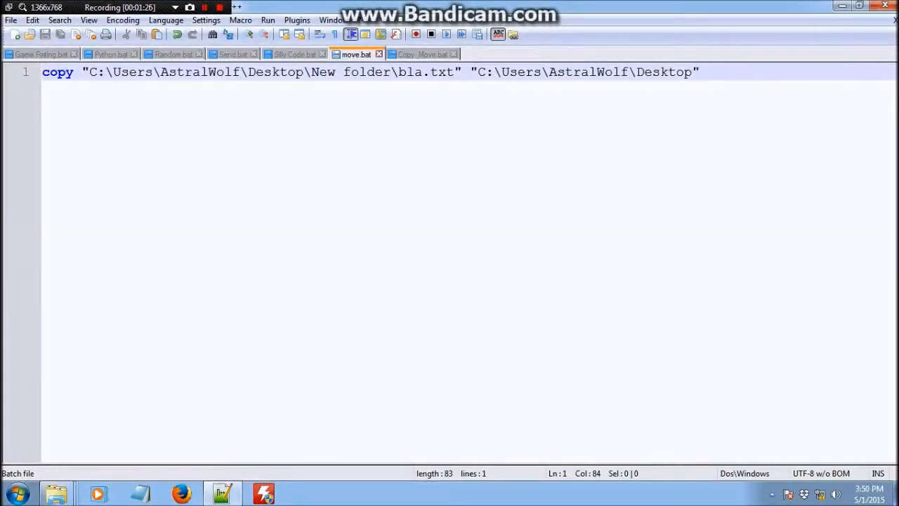
Delete the word 'copy' from line 1, leaving only the two quoted paths.
double_click(56, 71)
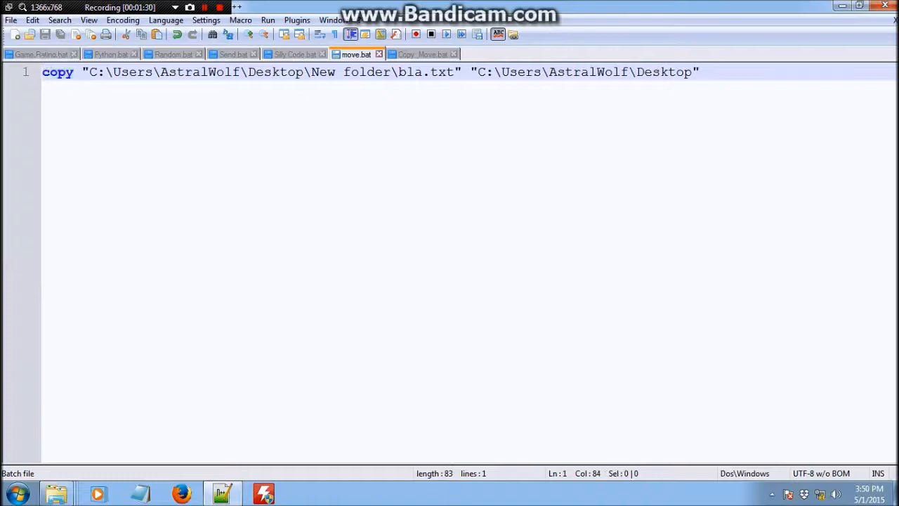
left_click_drag(88, 72, 457, 71)
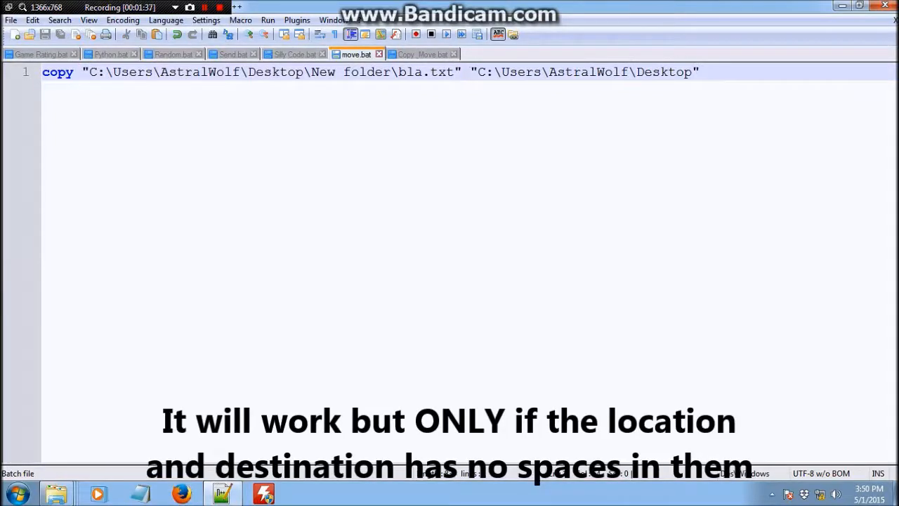
left_click(494, 72)
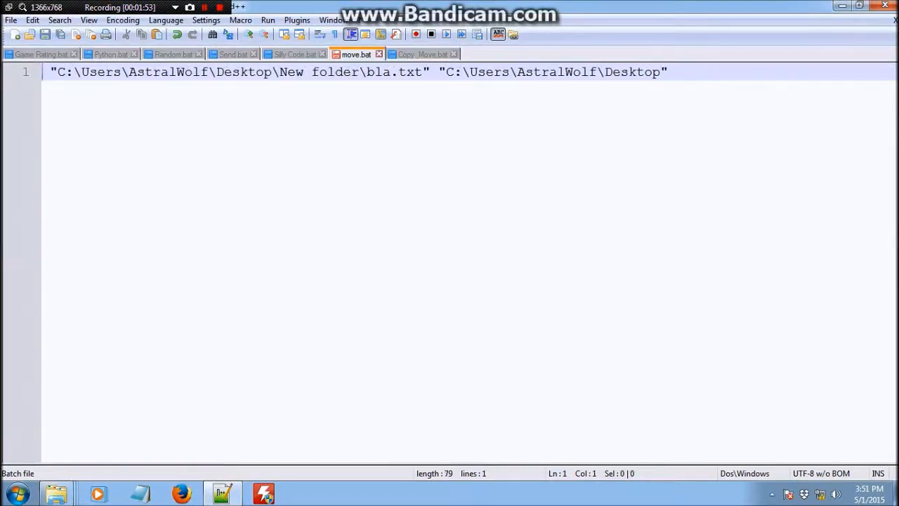
Prefix the line with 'move' and answer the Delete File confirmation for bla.txt.
type("move")
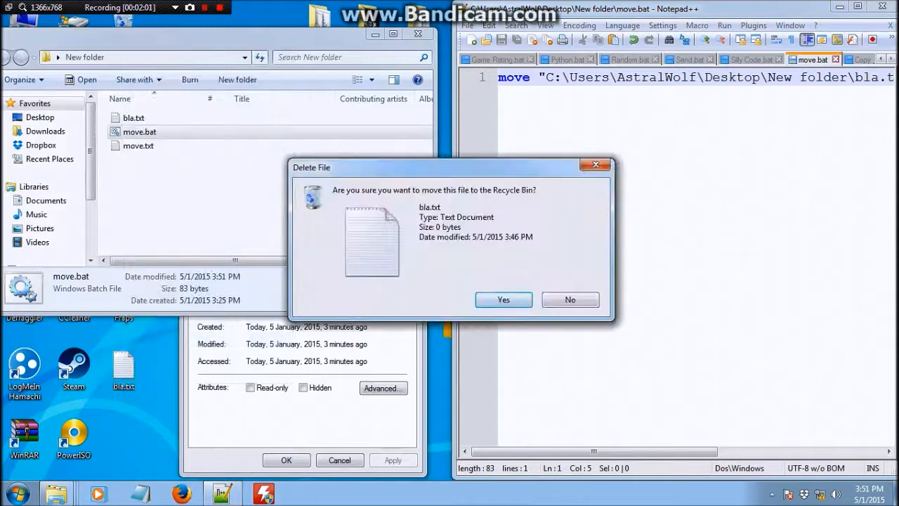
left_click(503, 299)
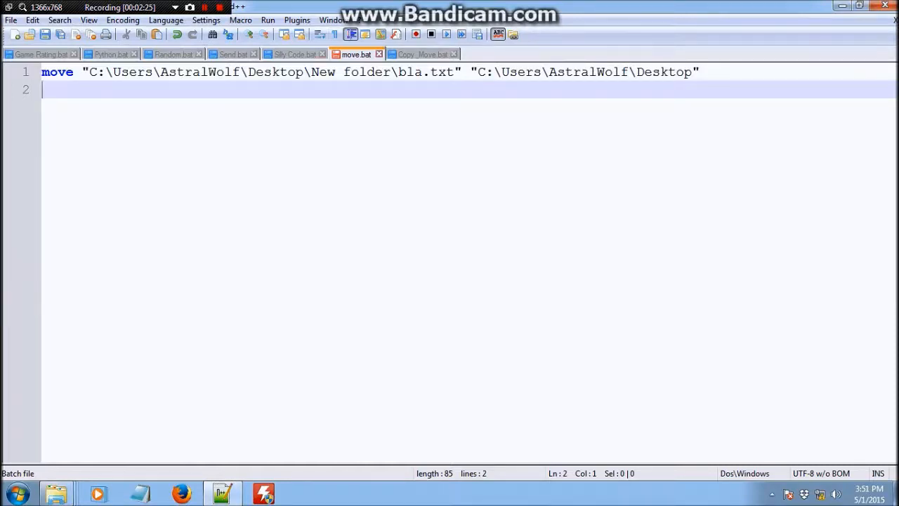
Replace the account name in both paths with %Username%.
double_click(199, 72)
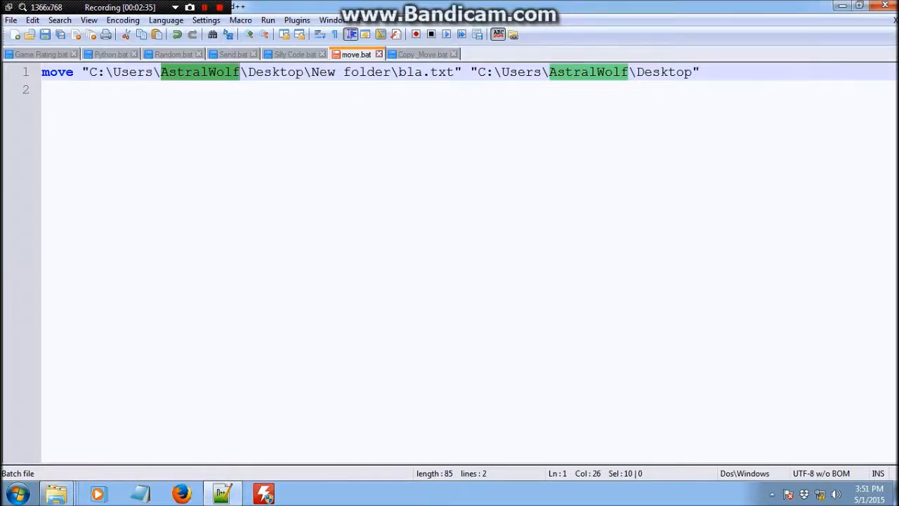
key("Delete")
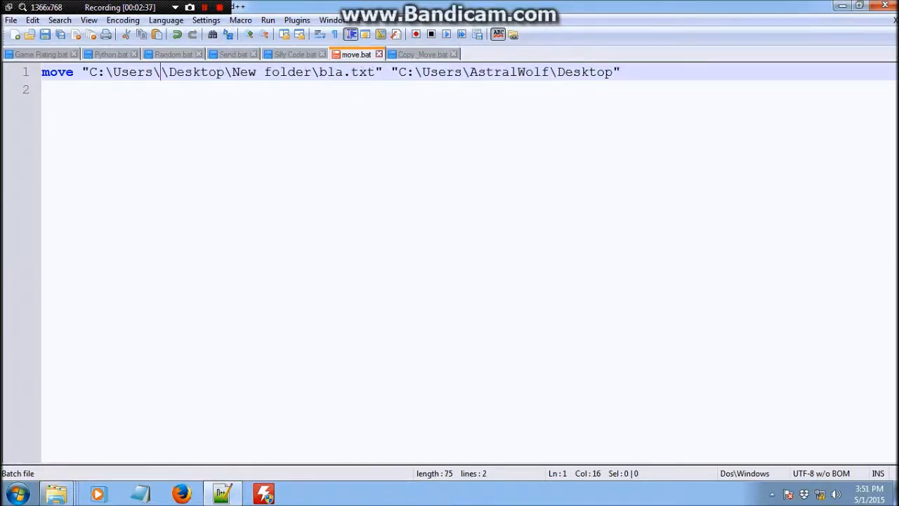
type("%Usernm")
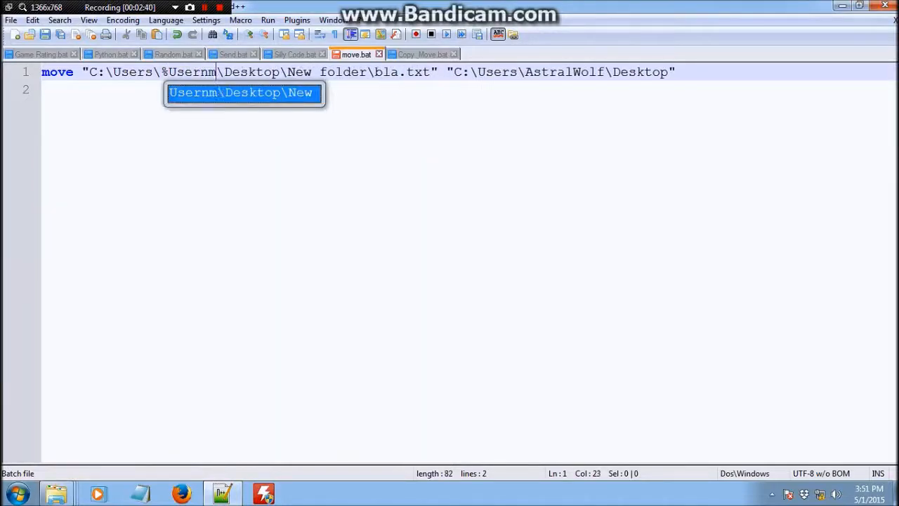
type("ame%")
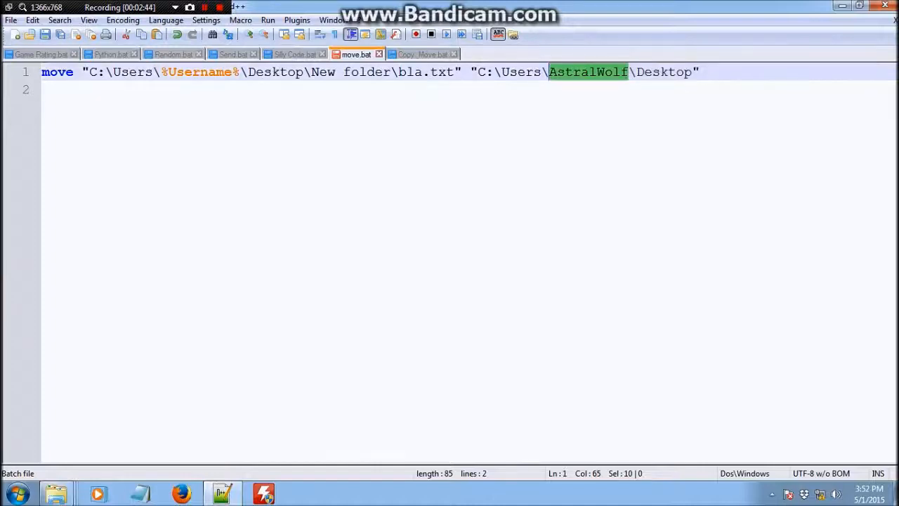
type("%US")
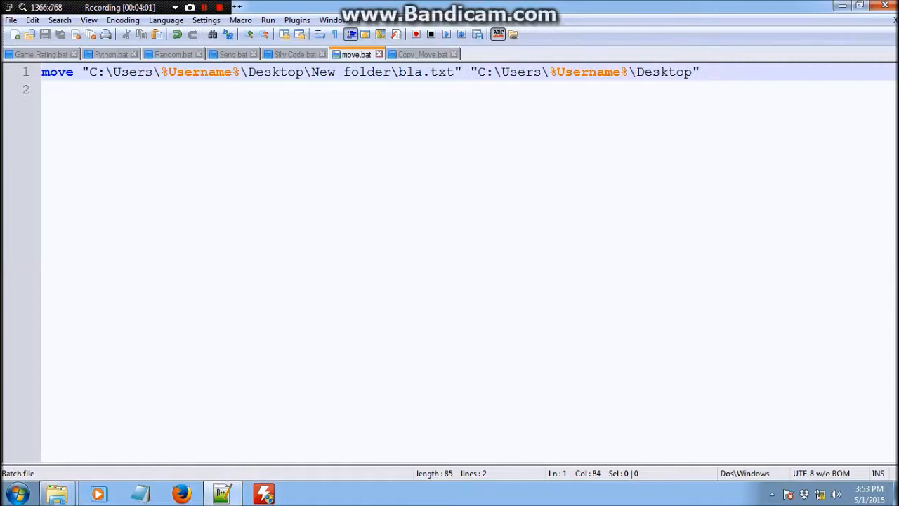
Add a %cd% line and a 'current directory' note below the move command.
type("%cd")
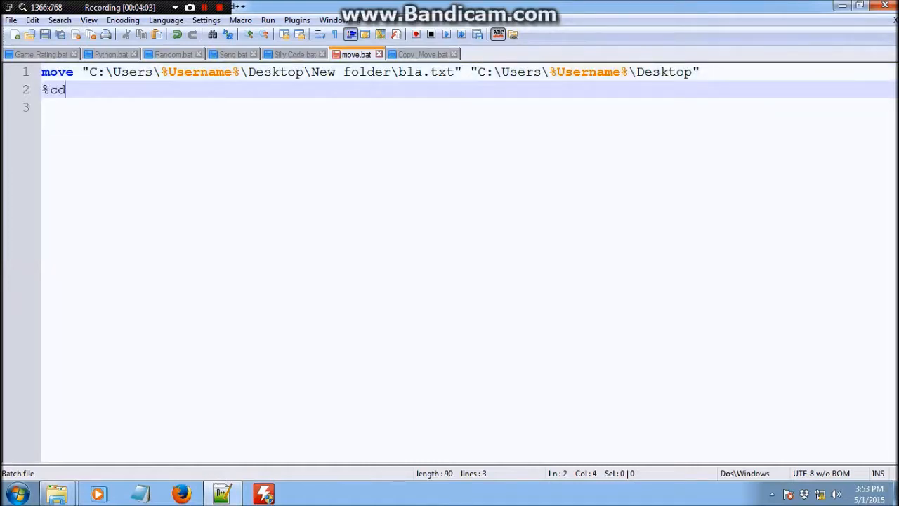
type("%")
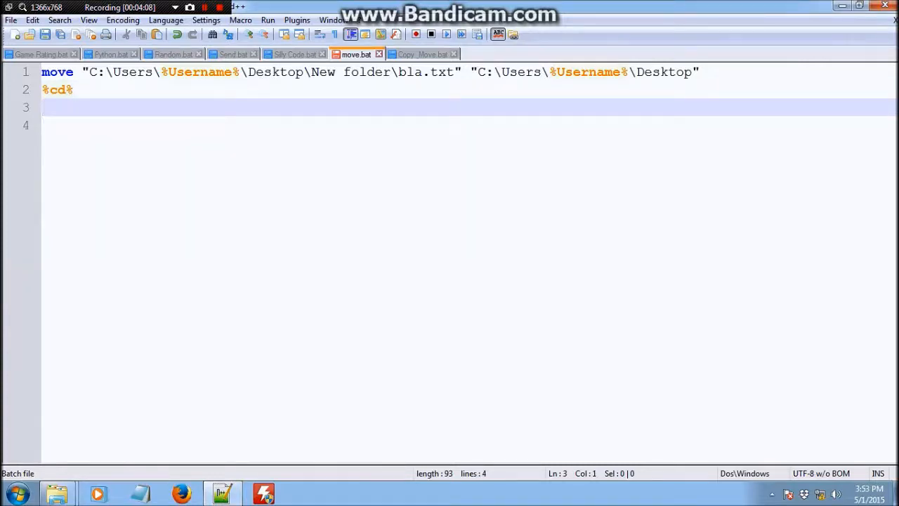
type("current directory")
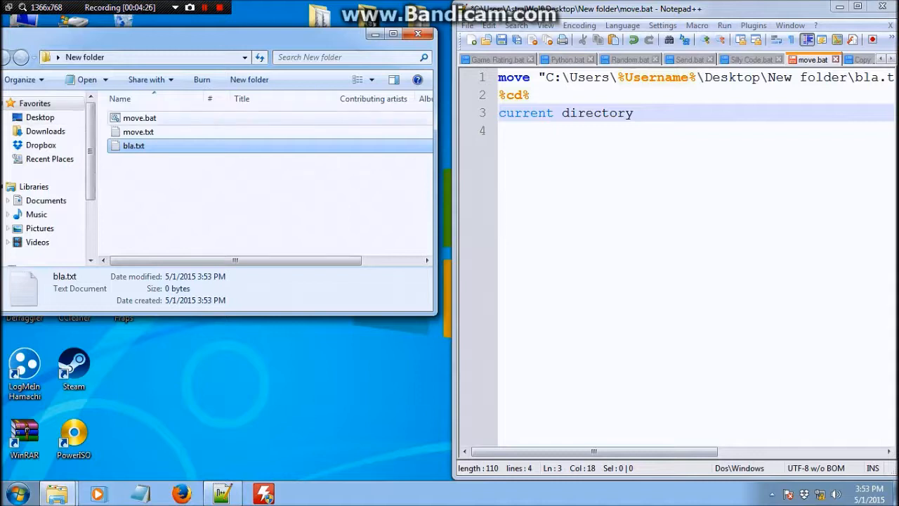
Check move.bat's details and New folder's summary in Explorer, then return to move.bat.
left_click(139, 118)
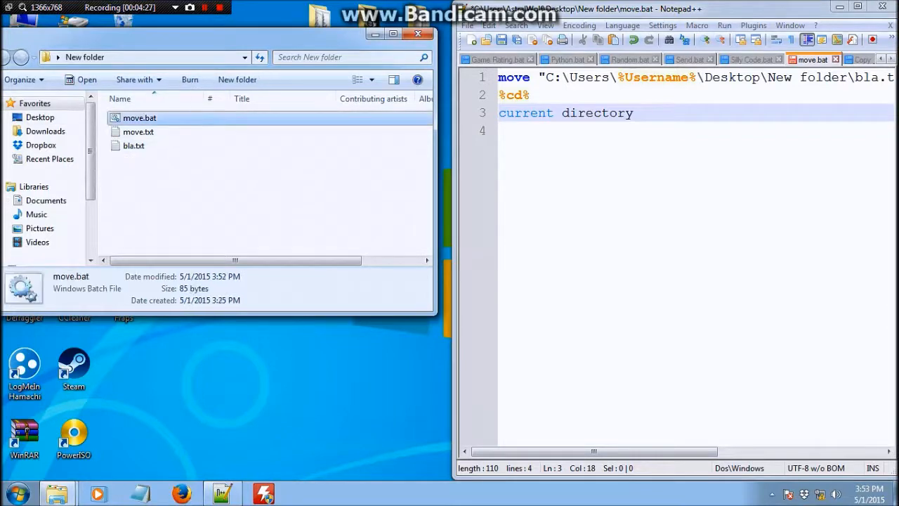
left_click(133, 145)
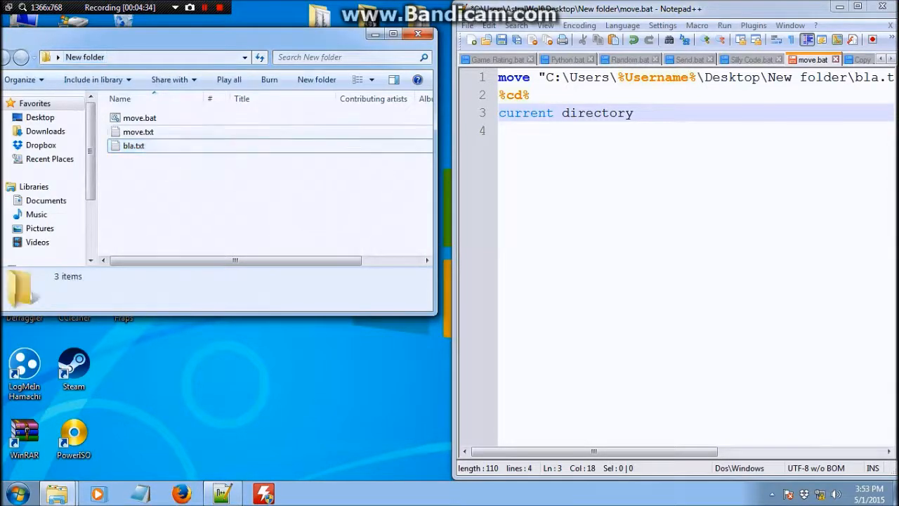
left_click(139, 118)
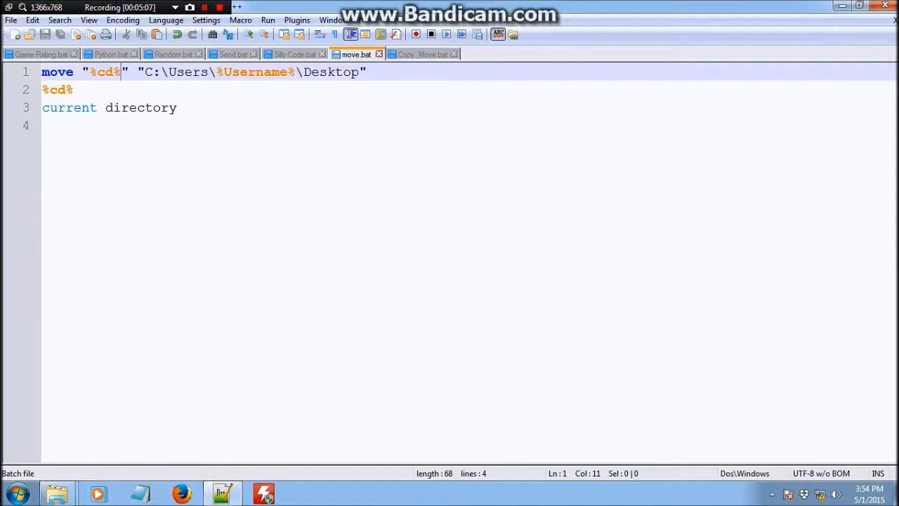
Extend the source path to "%cd%\bla.txt" and review New folder's files in Explorer.
type("\\")
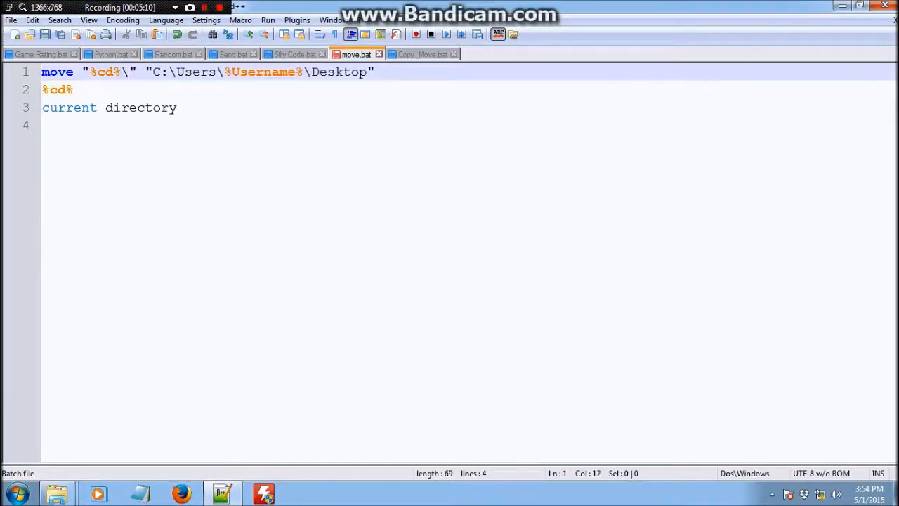
type("bla.txt")
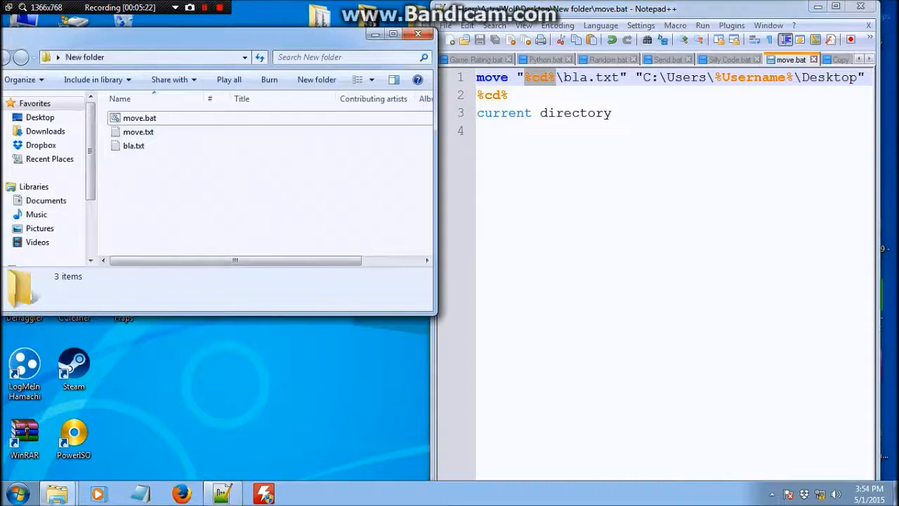
mouse_move(140, 118)
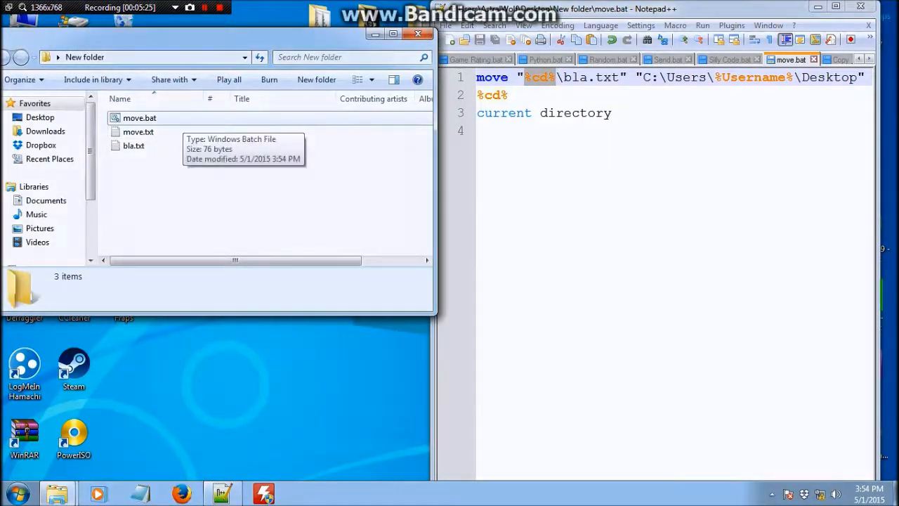
left_click(133, 145)
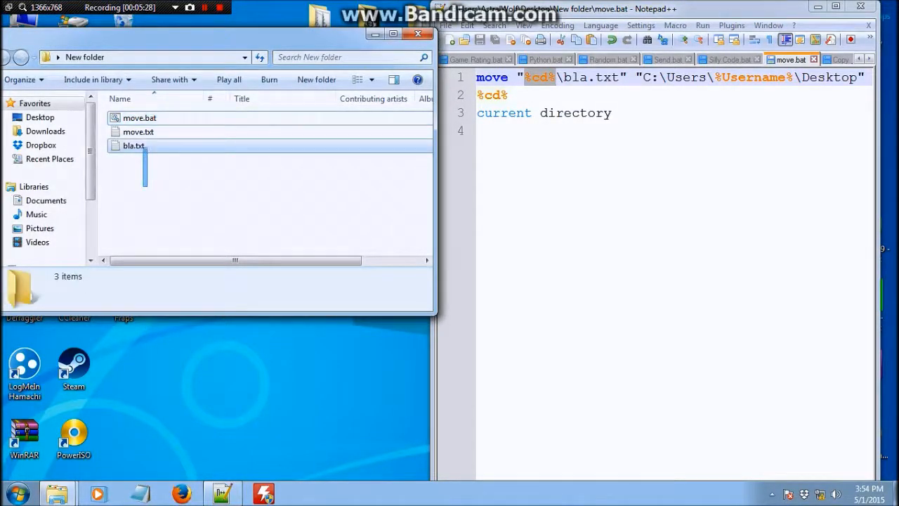
left_click(138, 132)
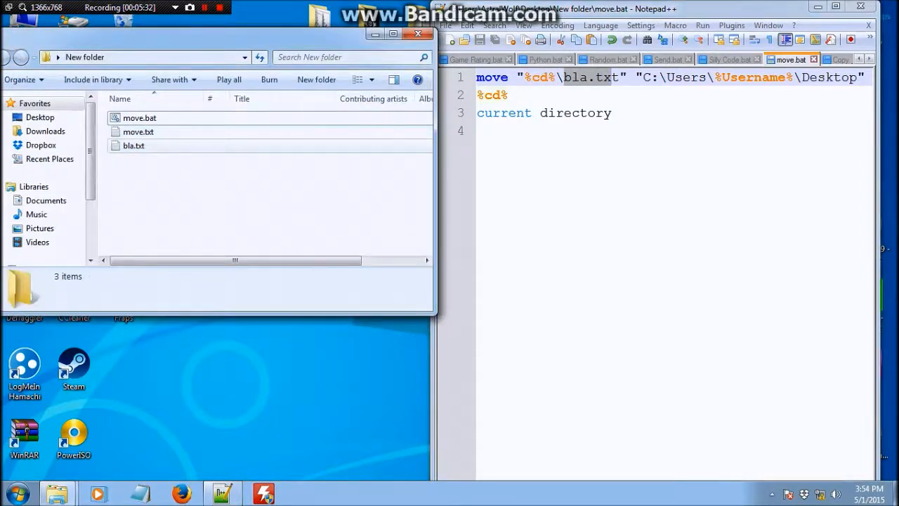
left_click(133, 145)
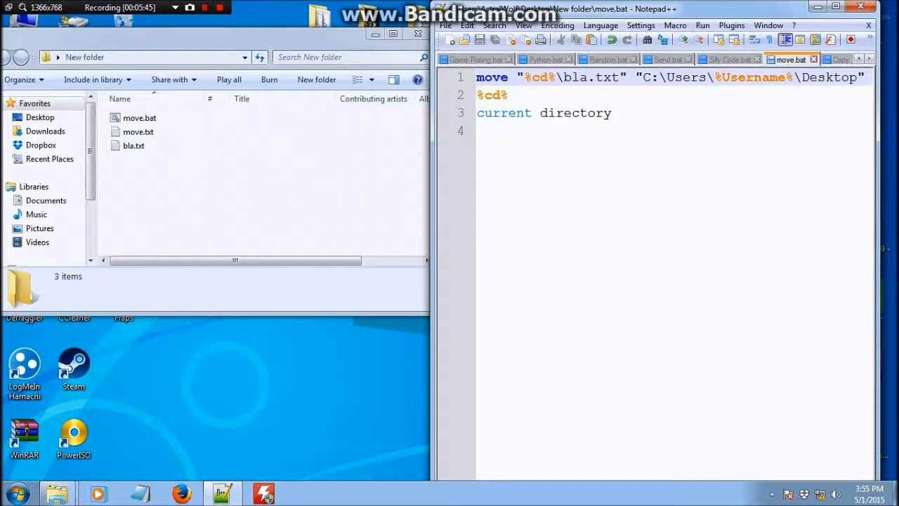
Run move.bat from New folder and answer Notepad++'s keep-missing-file prompt.
left_click(139, 118)
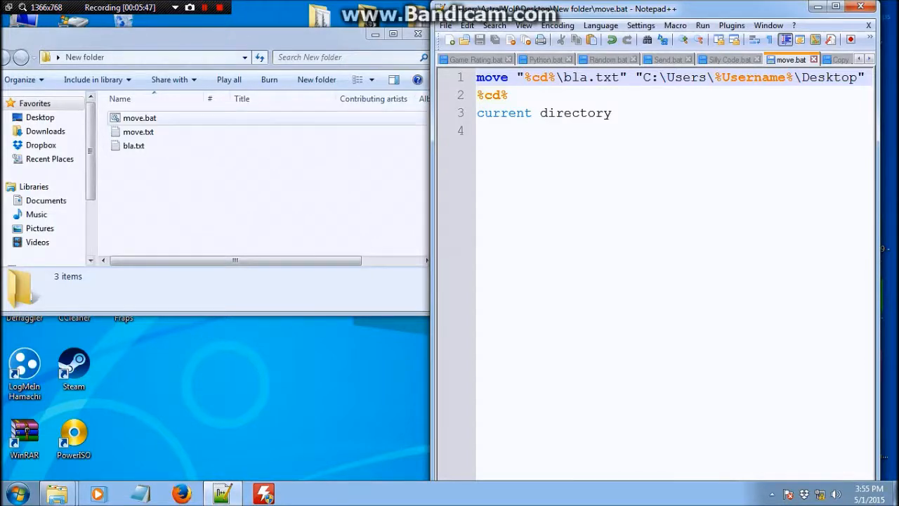
left_click(139, 118)
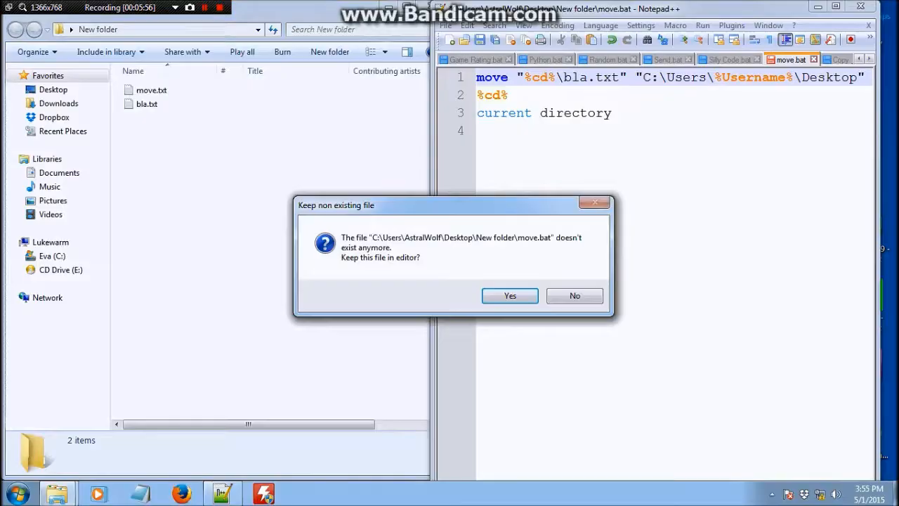
left_click(575, 295)
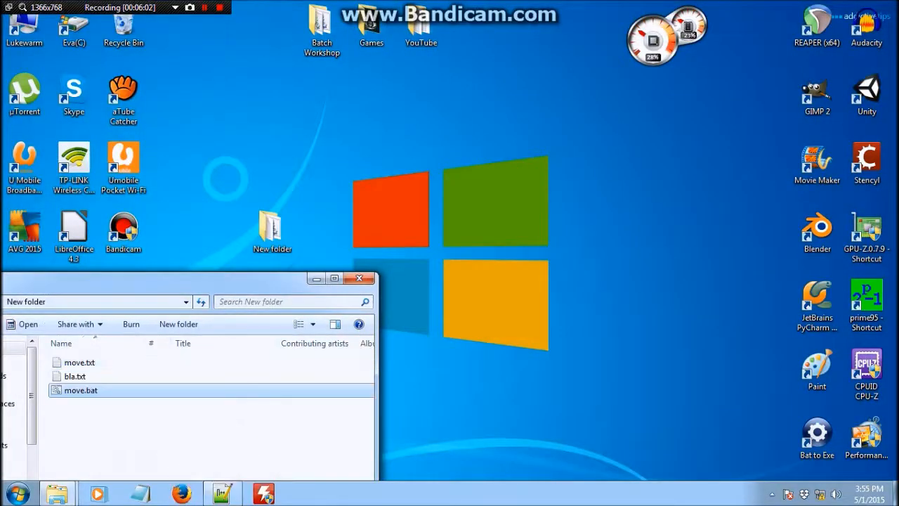